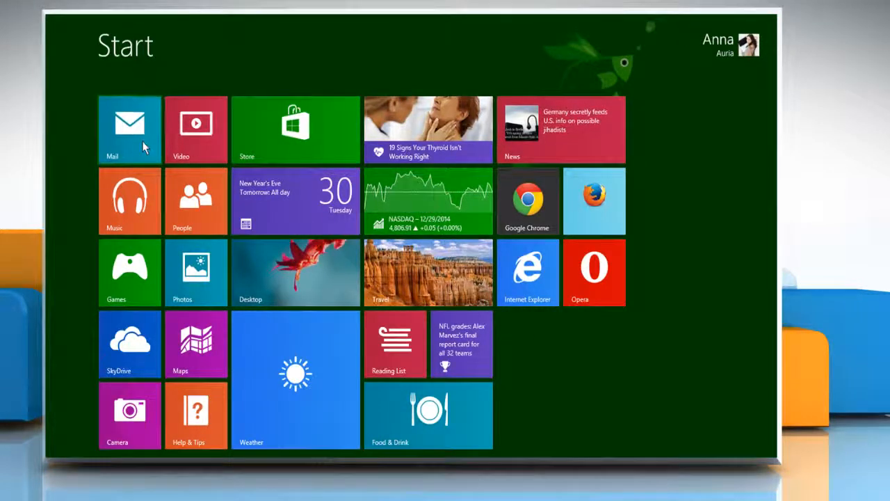
Launch Mail from its Start screen tile to reach the Hotmail inbox
click(129, 129)
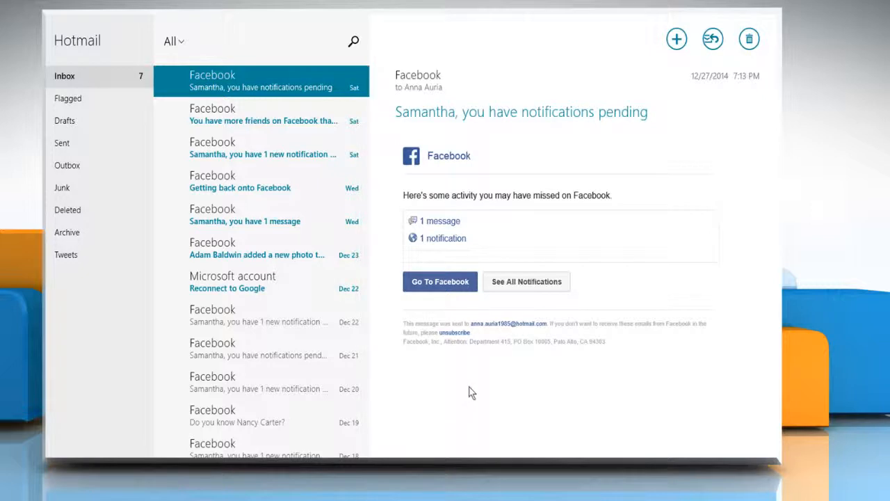
mouse_move(575, 268)
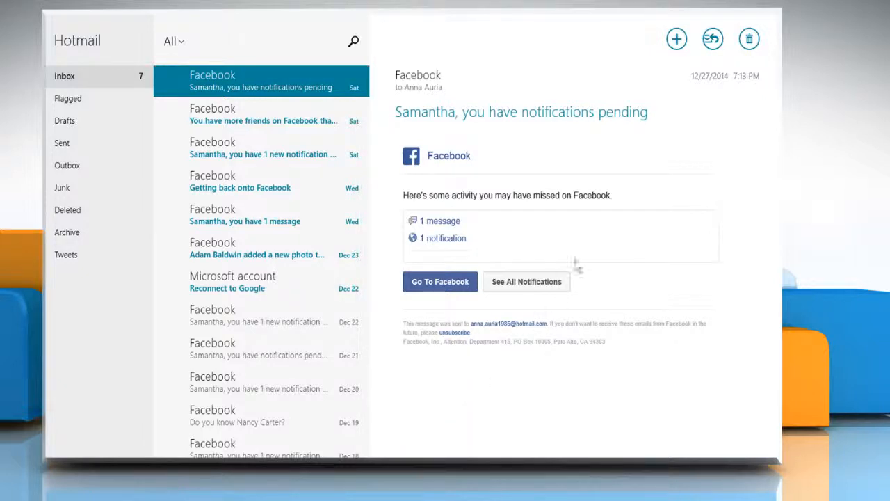
mouse_move(676, 39)
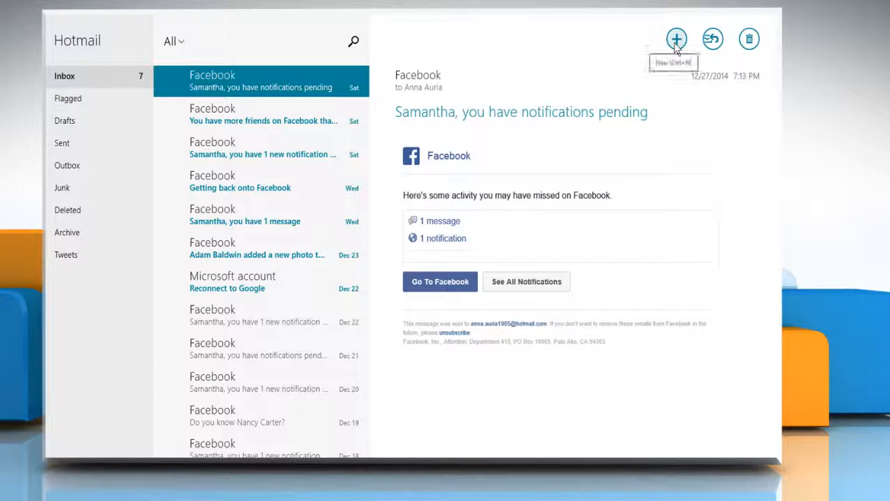
Open a blank new email draft with the New (+) button
click(676, 39)
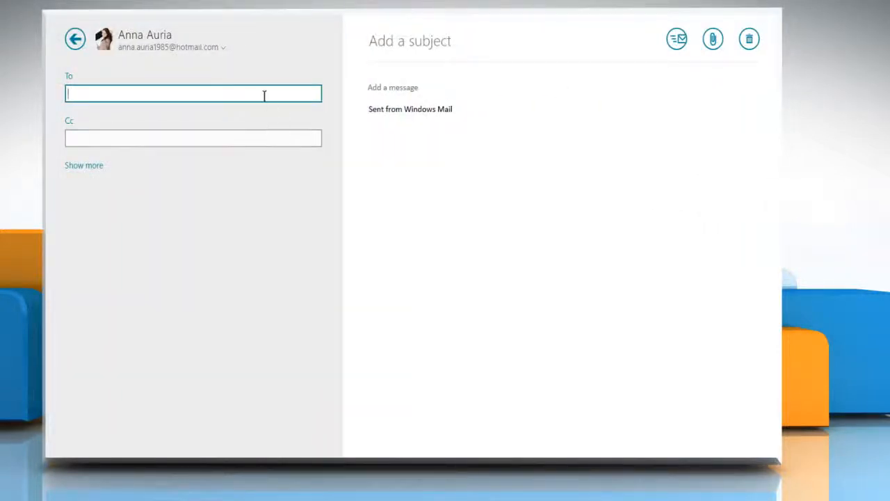
text(a)
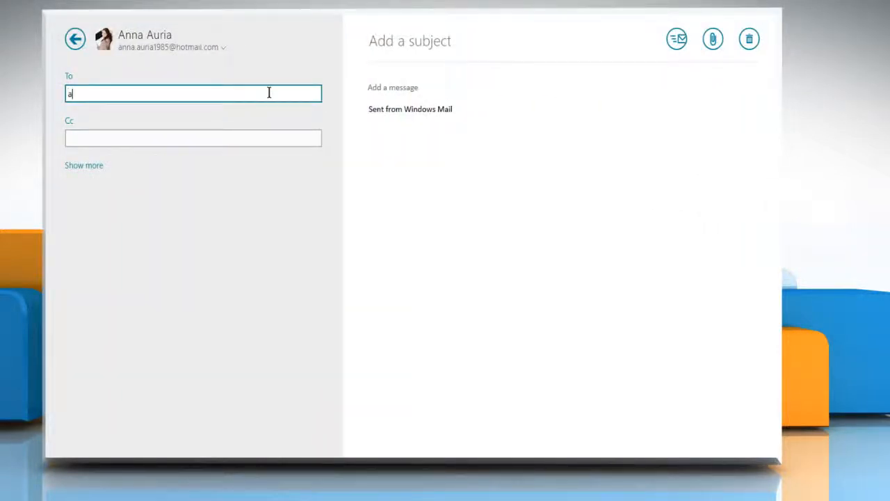
text(dam)
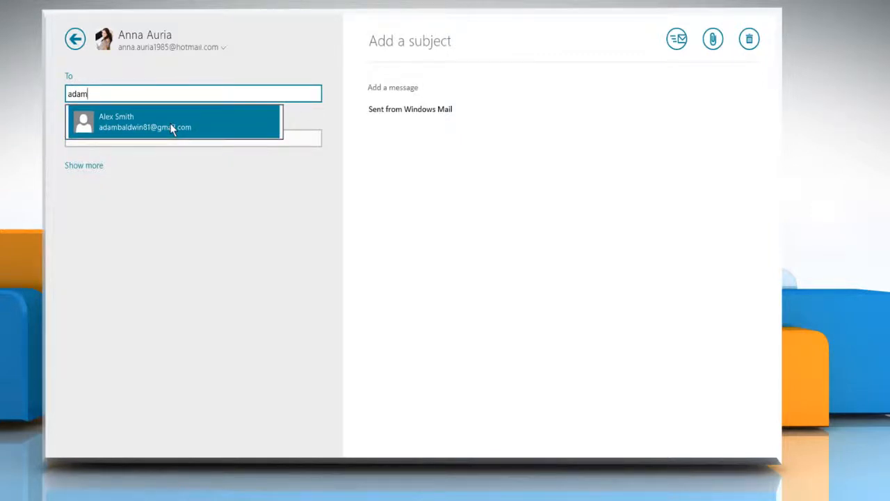
click(173, 122)
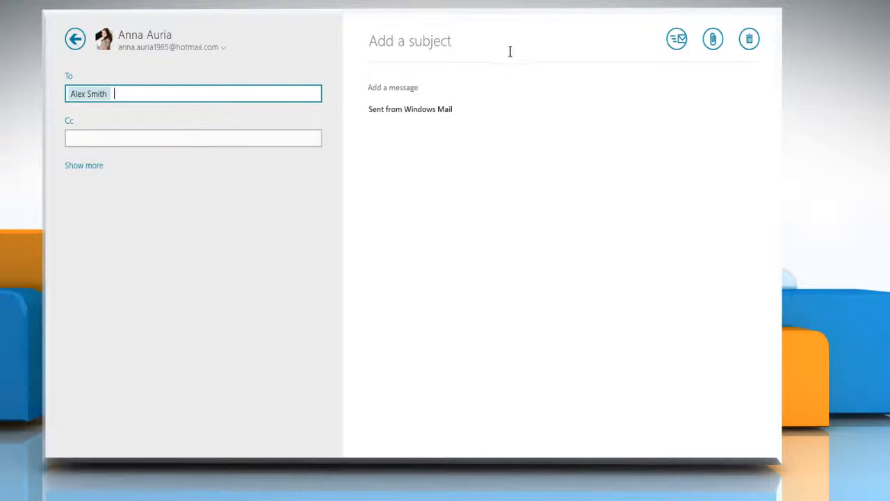
text(Party Invitation)
click(564, 98)
text(This is the invitation for 31st)
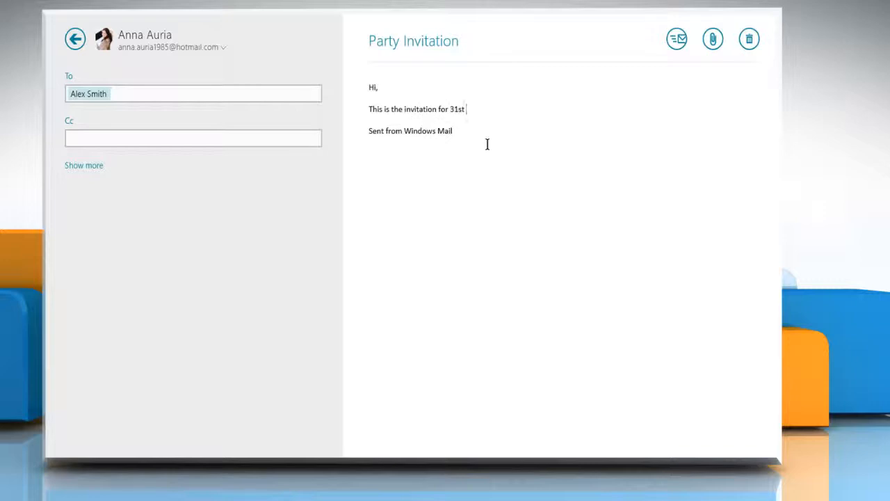
Write the body inviting them to December's party at my place, signed 'Thanks'
text(December's party at my place.)
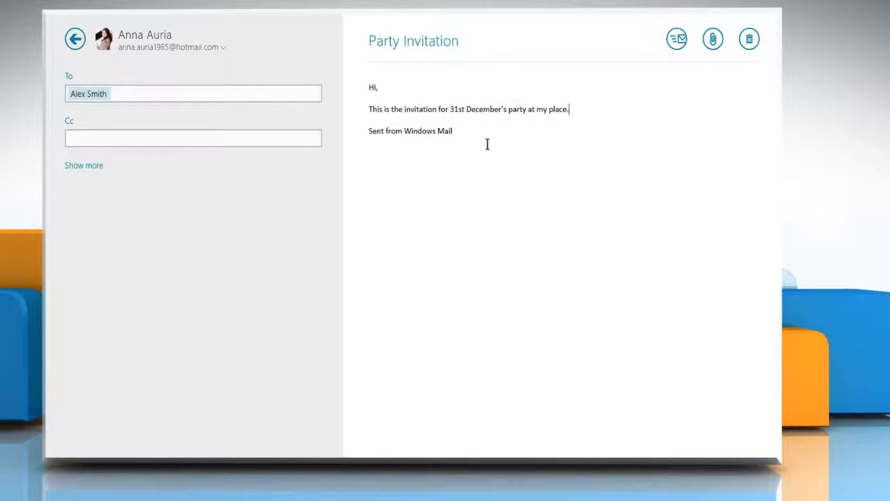
text(Thanks)
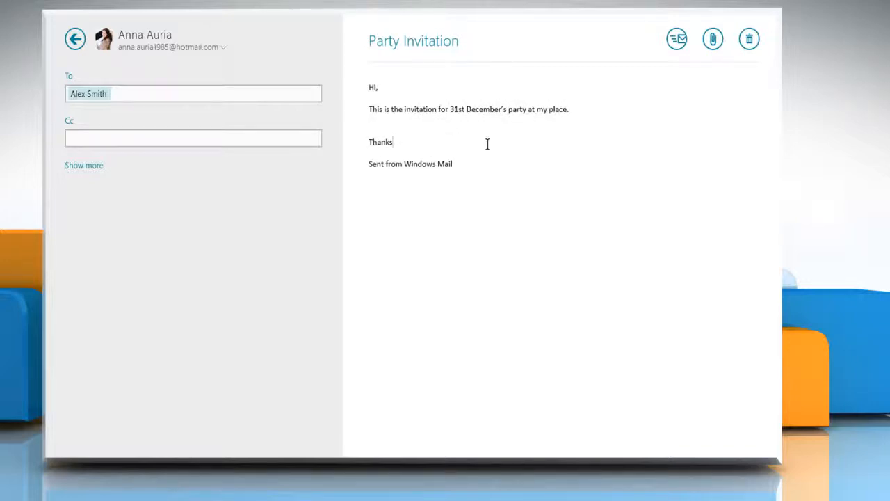
mouse_move(713, 39)
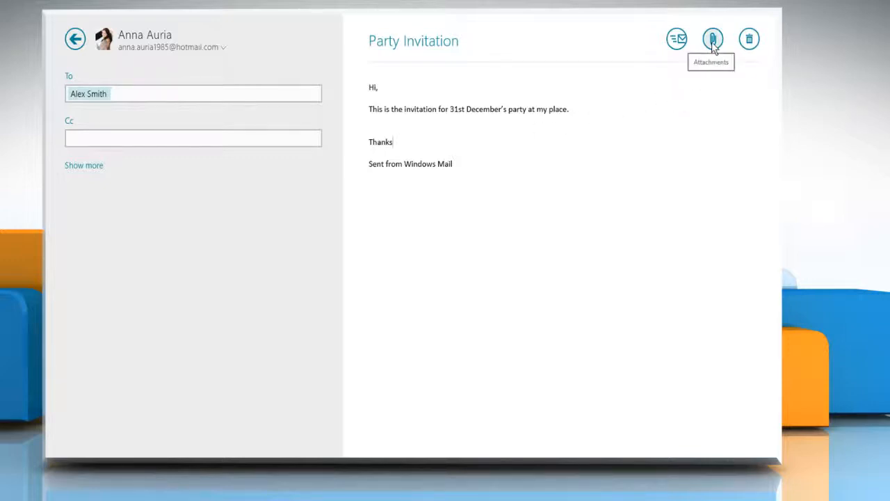
click(713, 39)
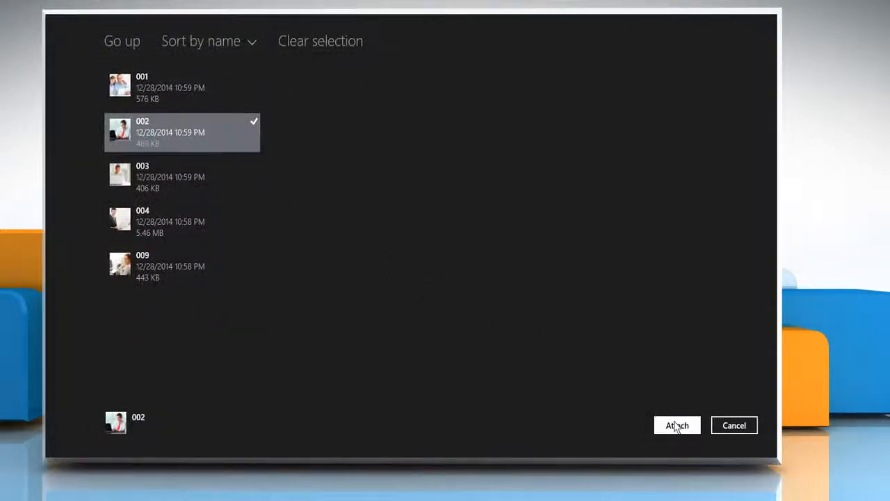
Attach photo 002 from the file picker to the Party Invitation email
click(677, 425)
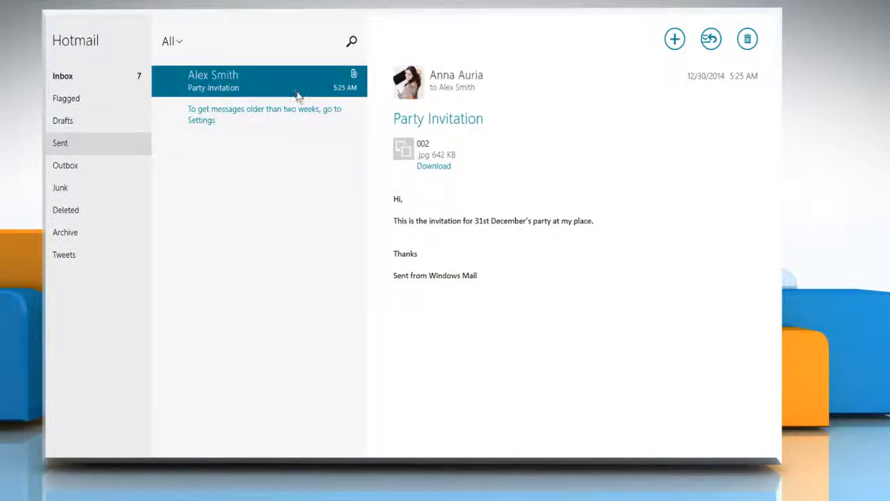
mouse_move(361, 191)
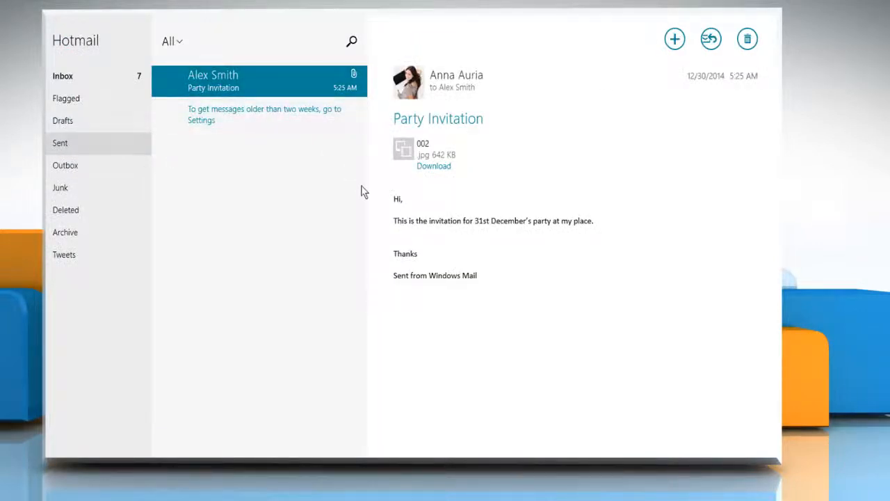